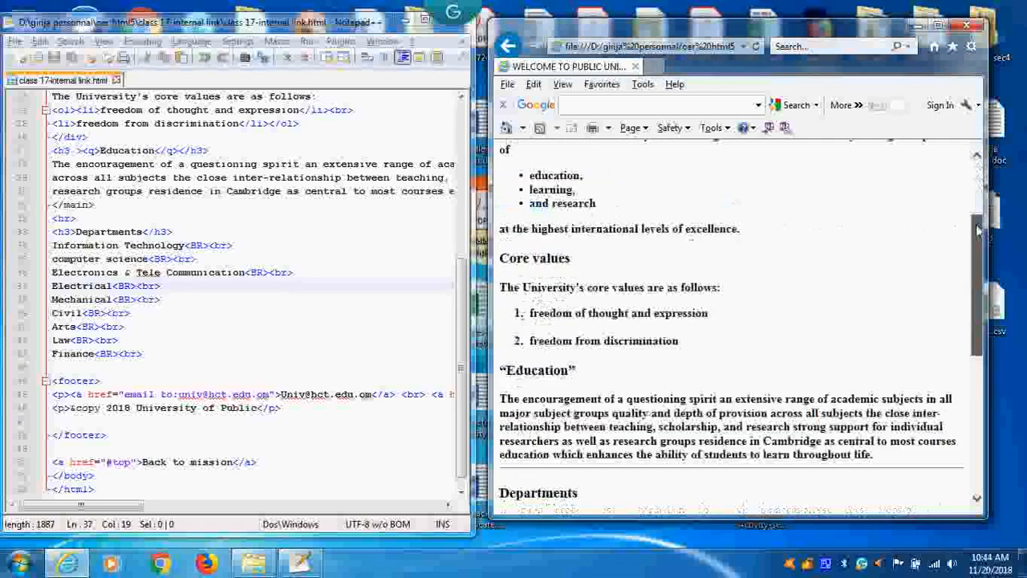
Scroll to the footer and select the <a href="#top">Back to mission</a> line.
scroll("down", 3)
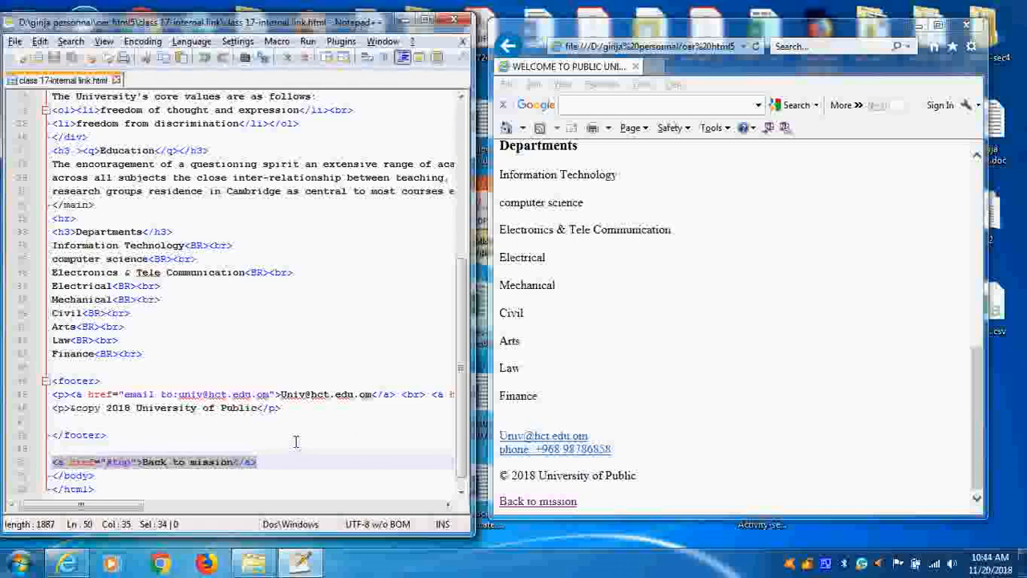
left_click(16, 558)
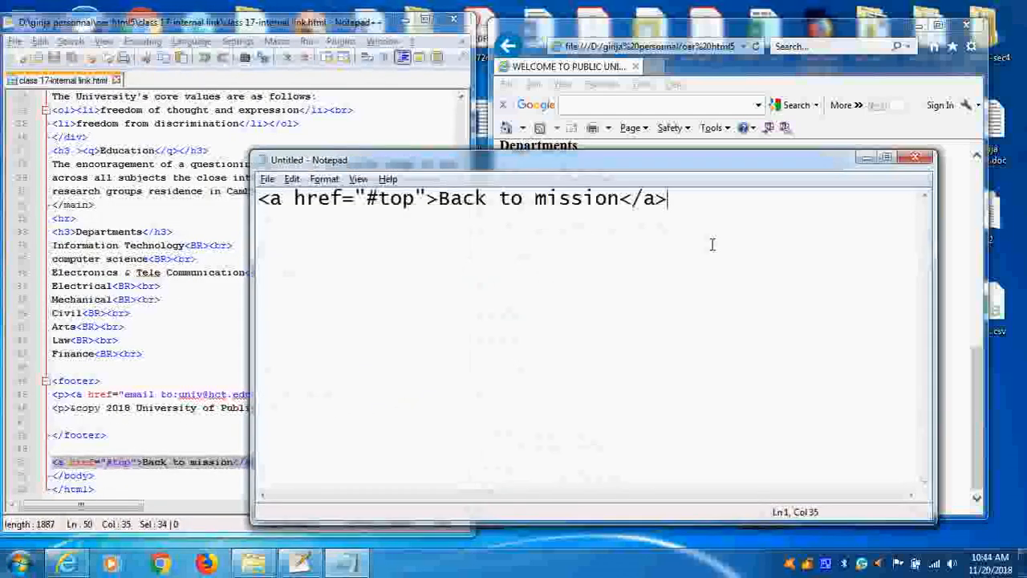
Mark 'Back to mission' in the Notepad snippet and follow the link in Internet Explorer to reach Mission.
double_click(273, 199)
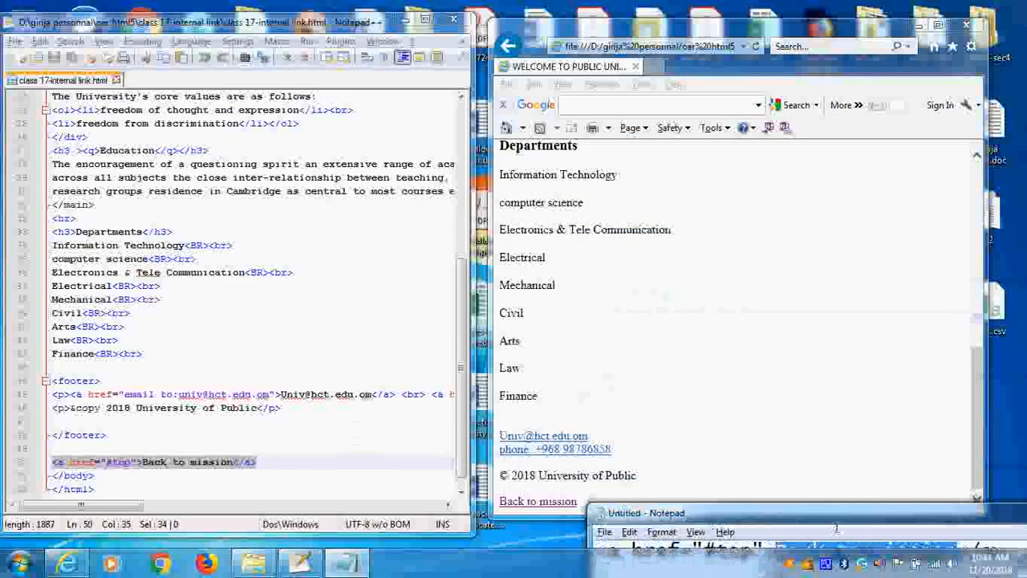
left_click(643, 513)
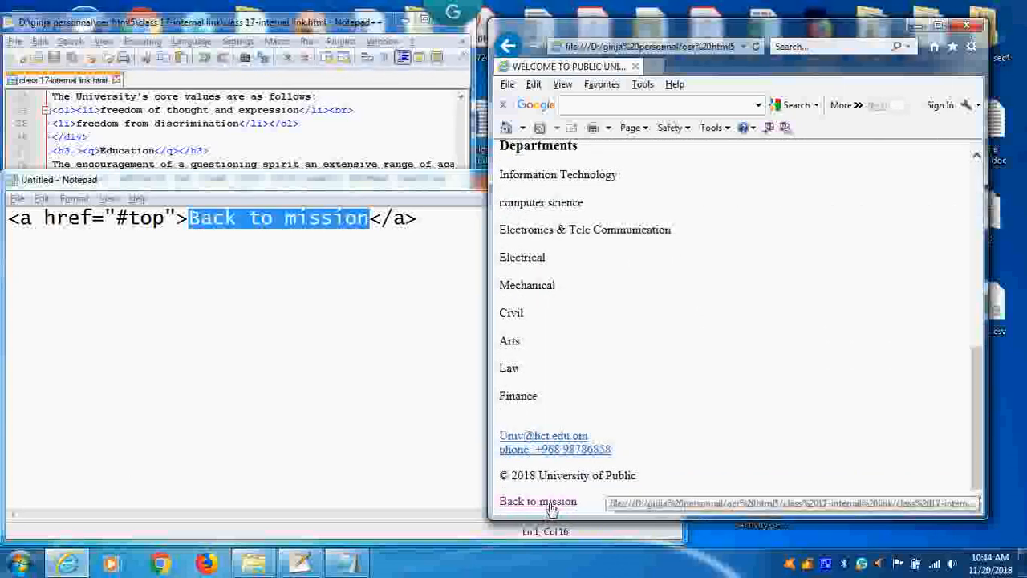
left_click(538, 500)
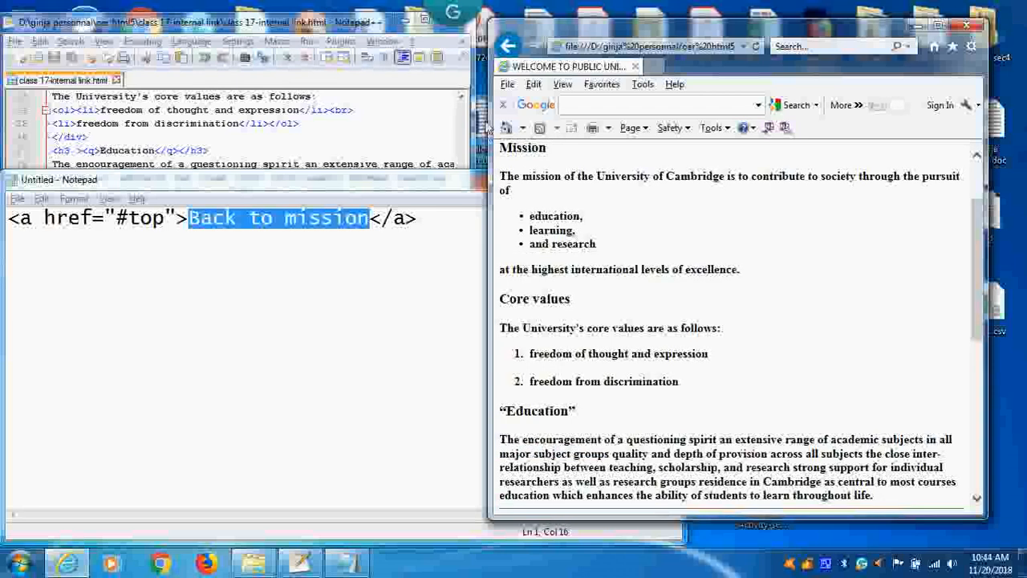
scroll("down", 3)
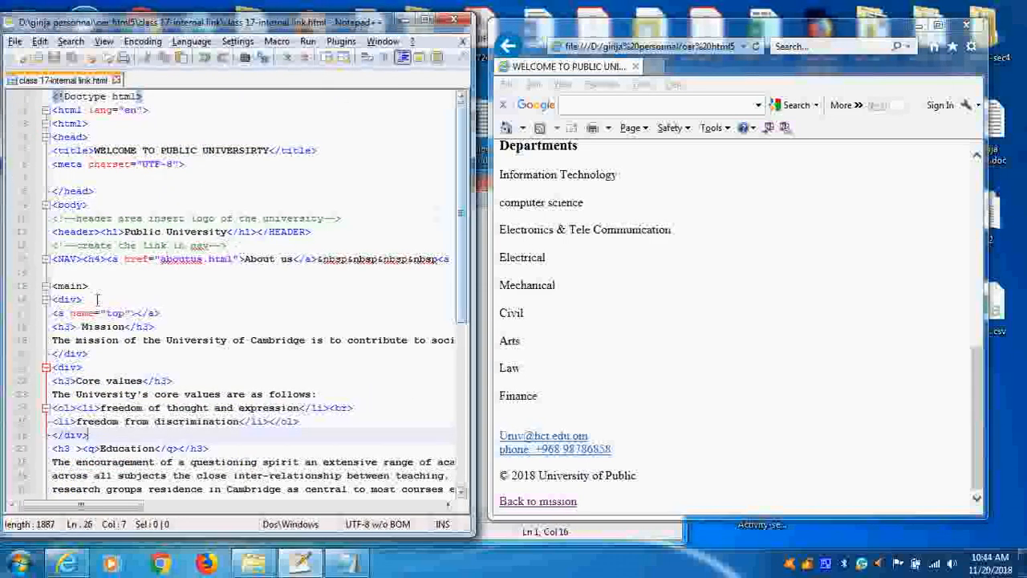
Pick the anchor above Mission and add <a name="top"></a> beneath the link snippet.
triple_click(104, 313)
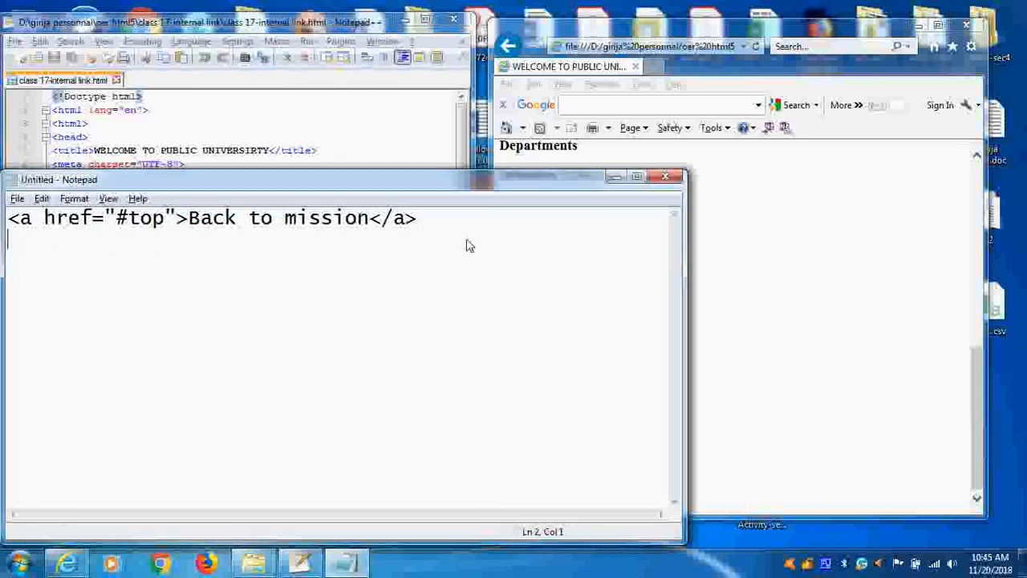
type("<a name=\"top\"></a>")
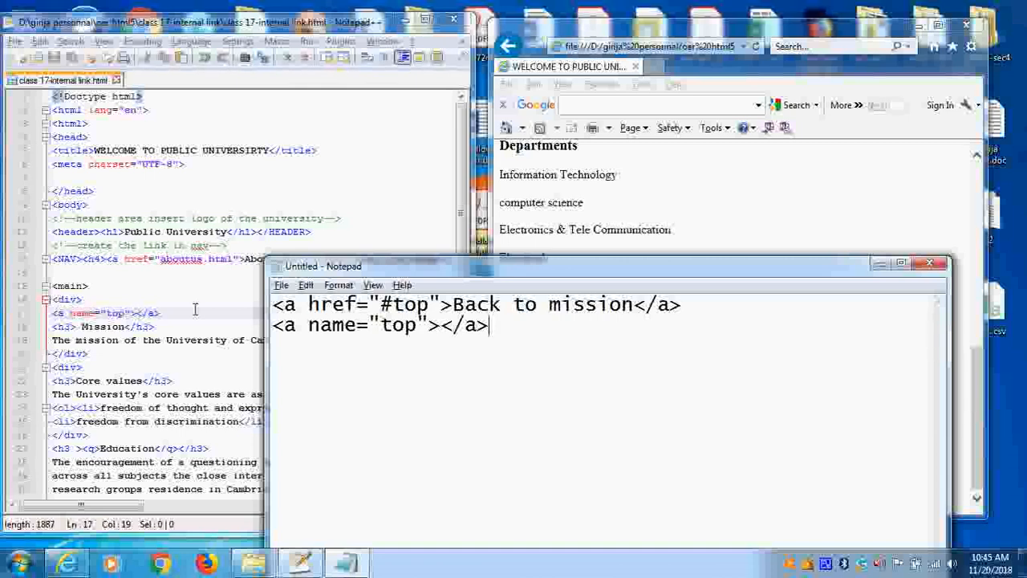
mouse_move(480, 350)
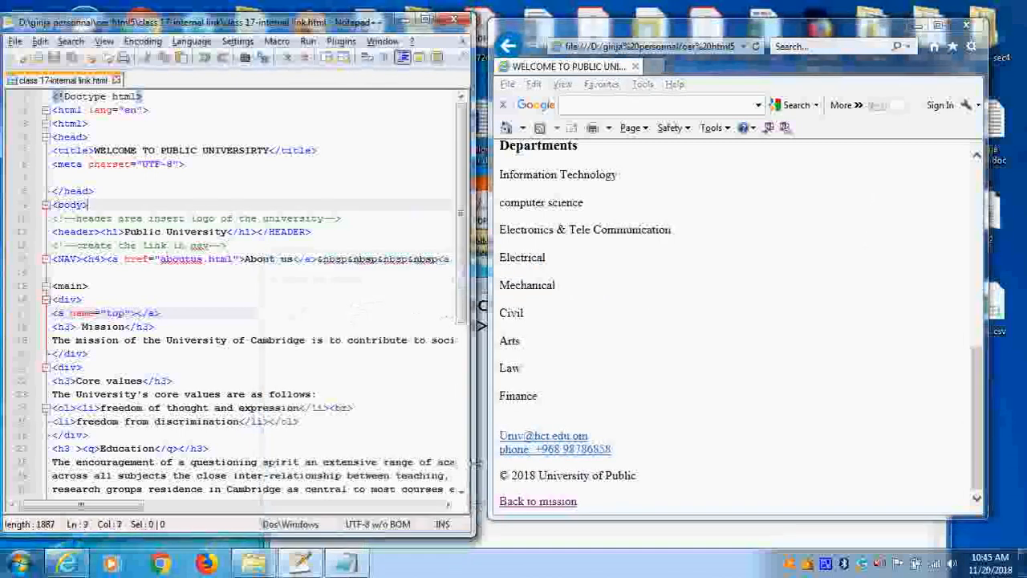
Retype 'top' in the footer link so it reads href="#top".
scroll("down", 3)
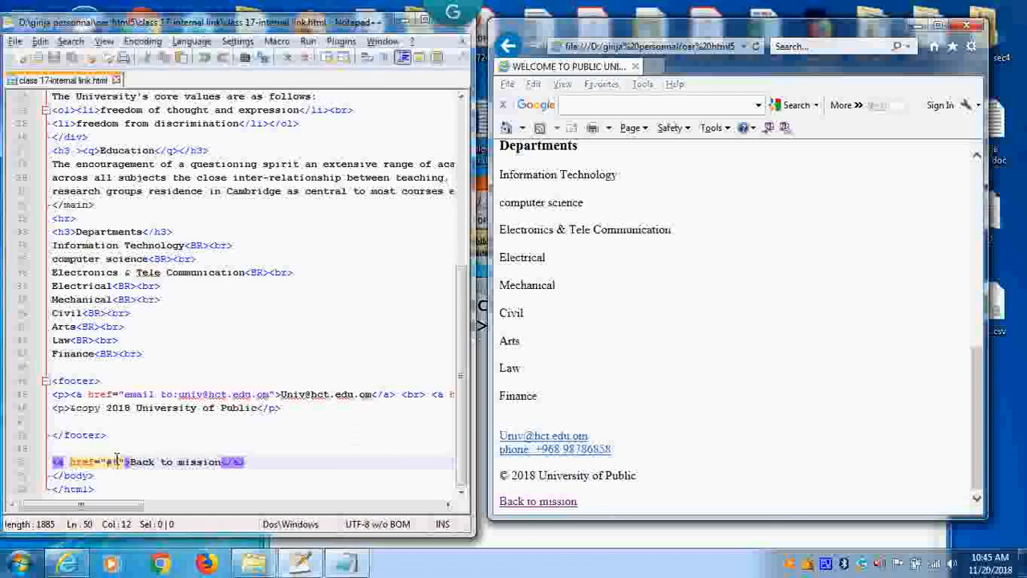
type("top")
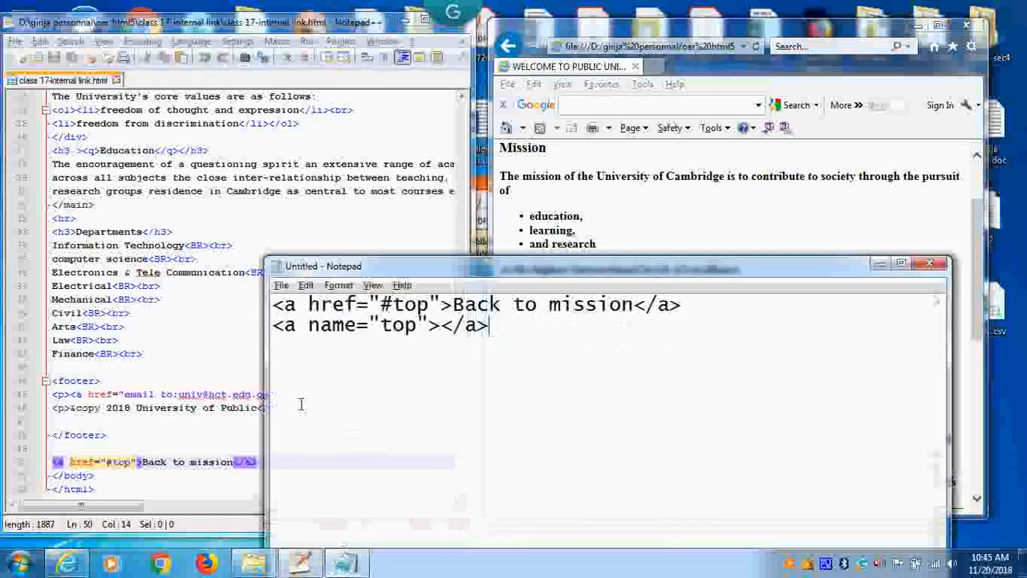
triple_click(382, 325)
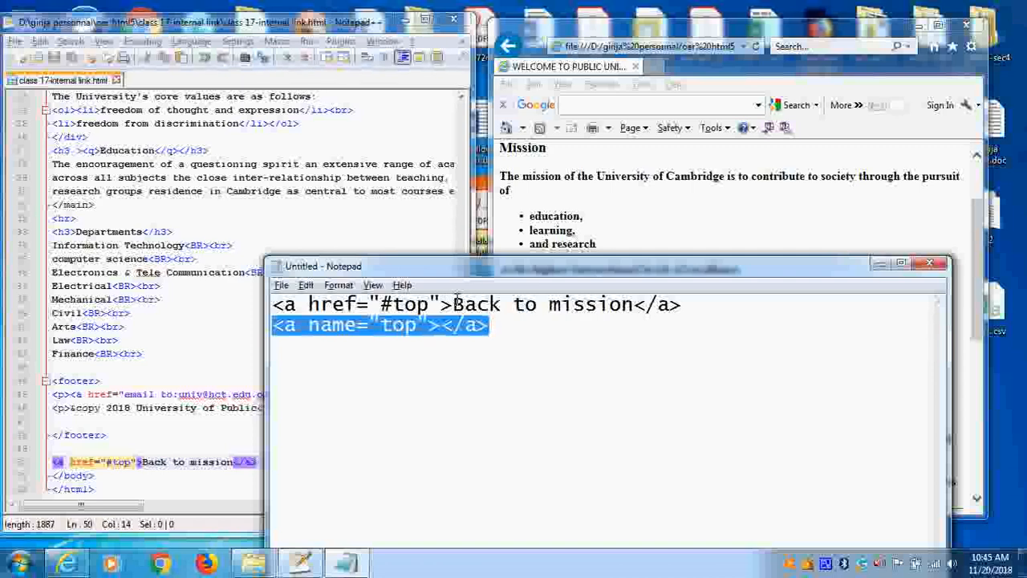
left_click(572, 325)
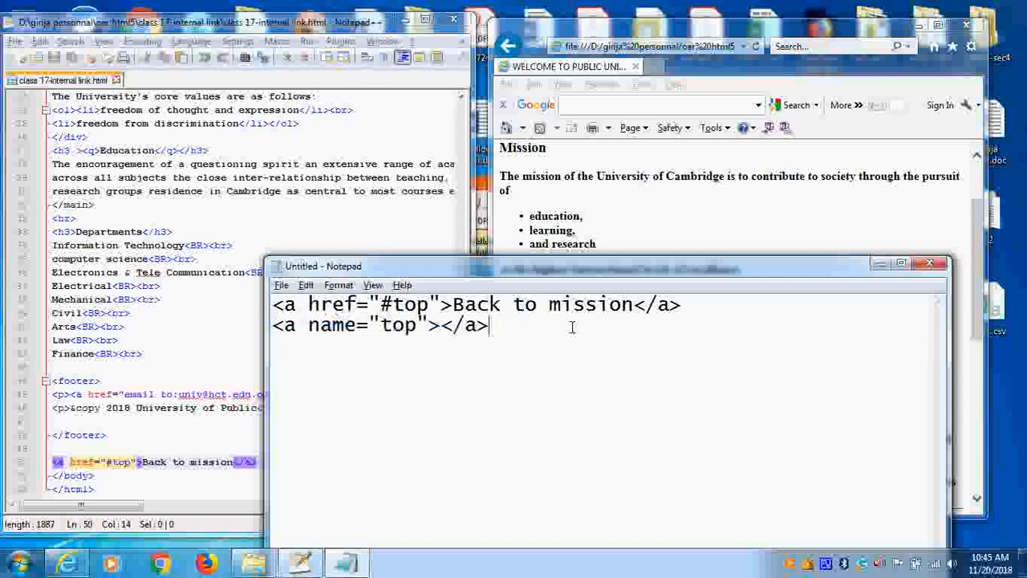